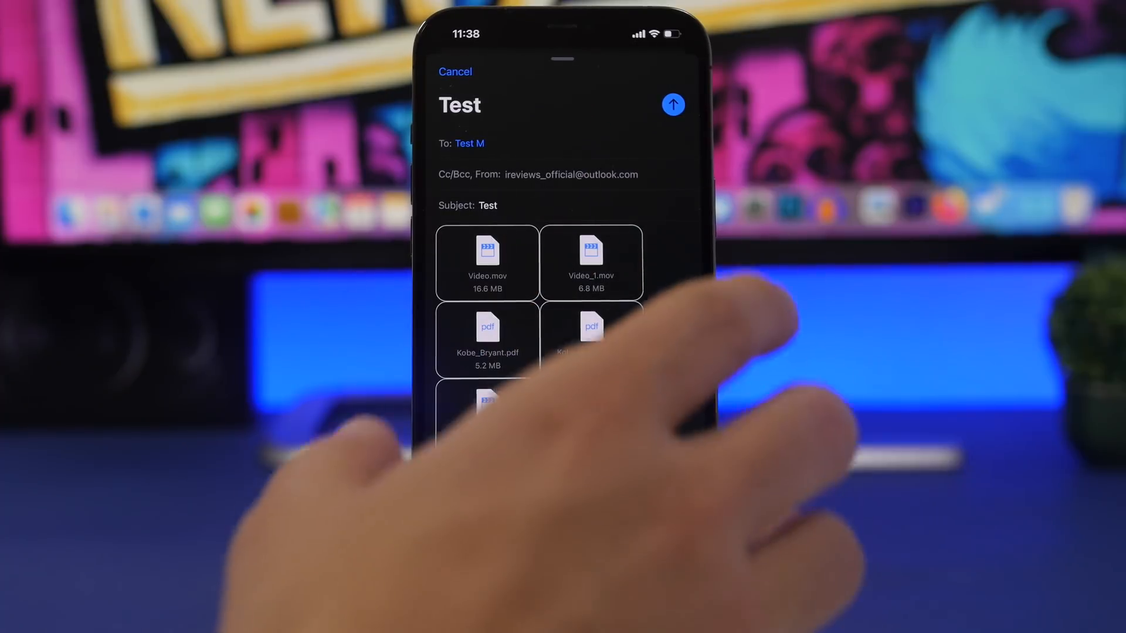
- Send the Test email to Test M with its video, PDF and MP3 attachments
{"action": "left_click", "coordinate": [673, 104]}
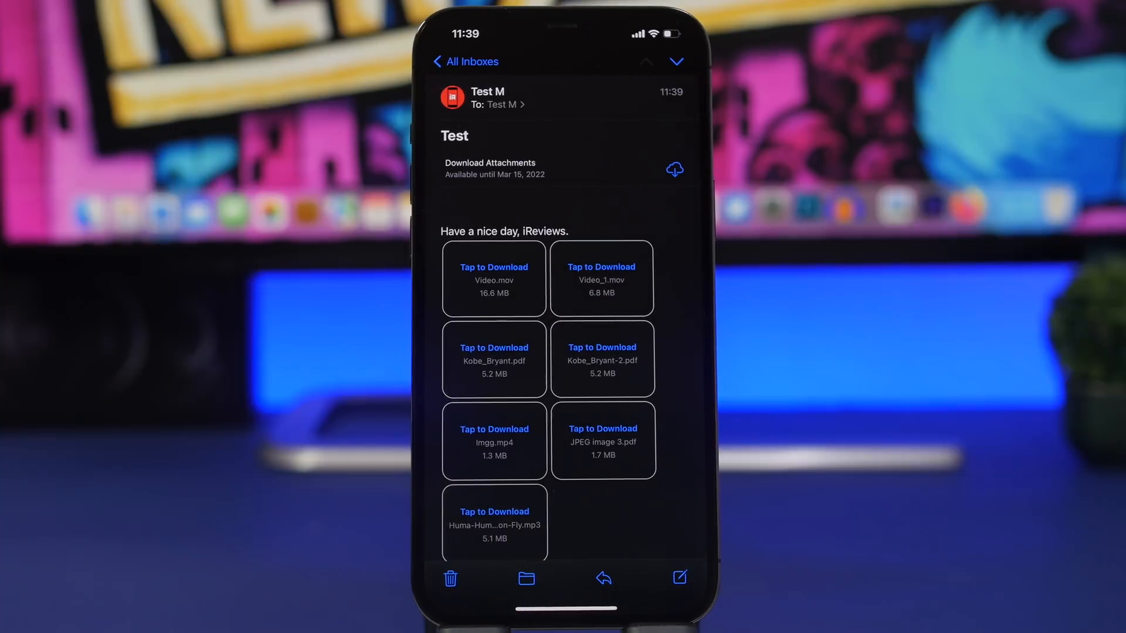
- Download the Kobe_Bryant.pdf attachment from the received Test email
{"action": "left_click", "coordinate": [494, 359]}
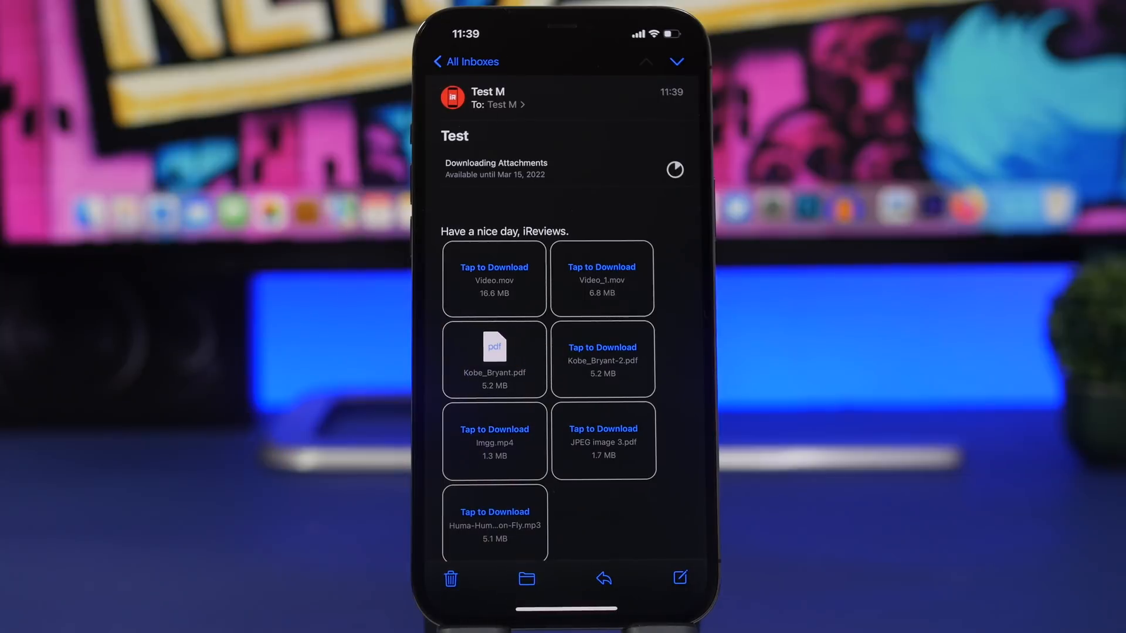
- Open Kobe_Bryant.pdf and save a copy to Files under On My iPhone
{"action": "left_click", "coordinate": [494, 359]}
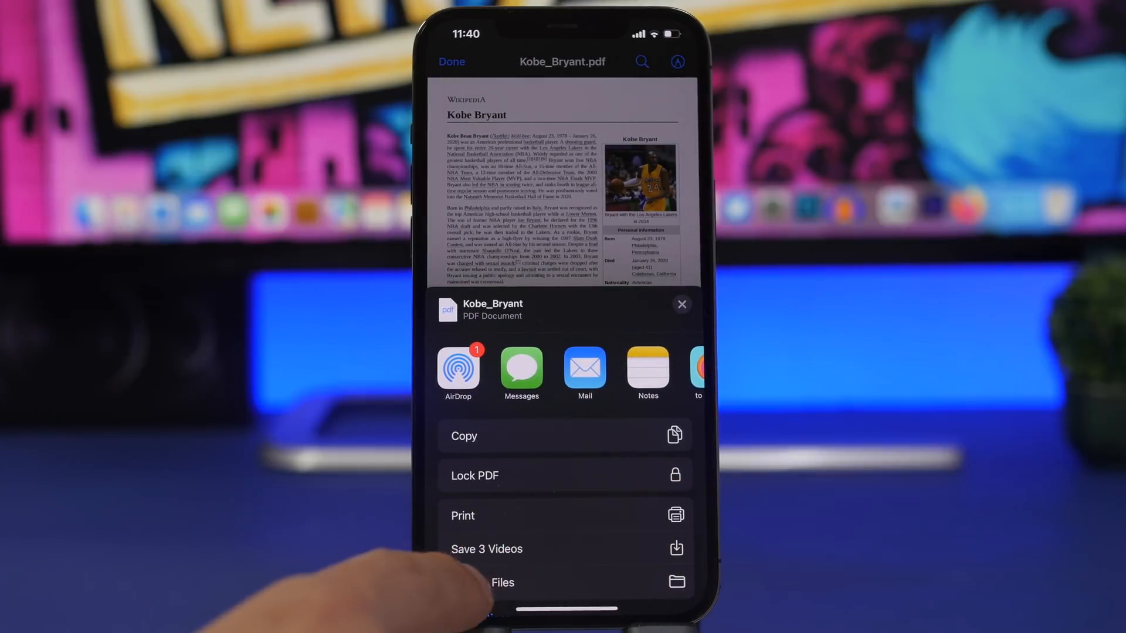
{"action": "left_click", "coordinate": [502, 582]}
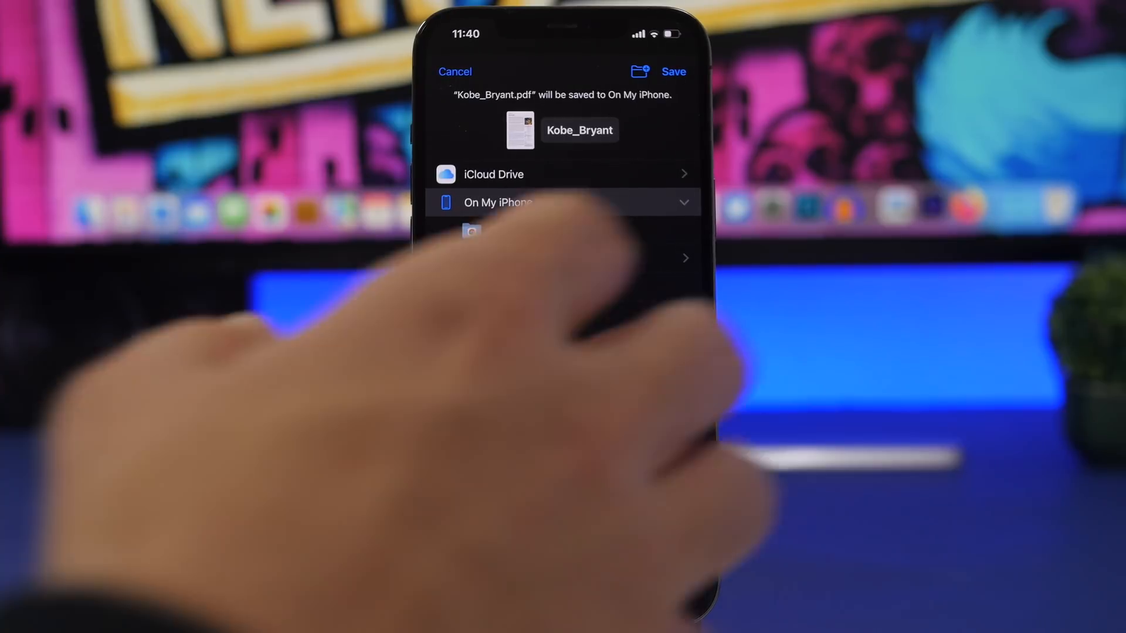
{"action": "left_click", "coordinate": [674, 72]}
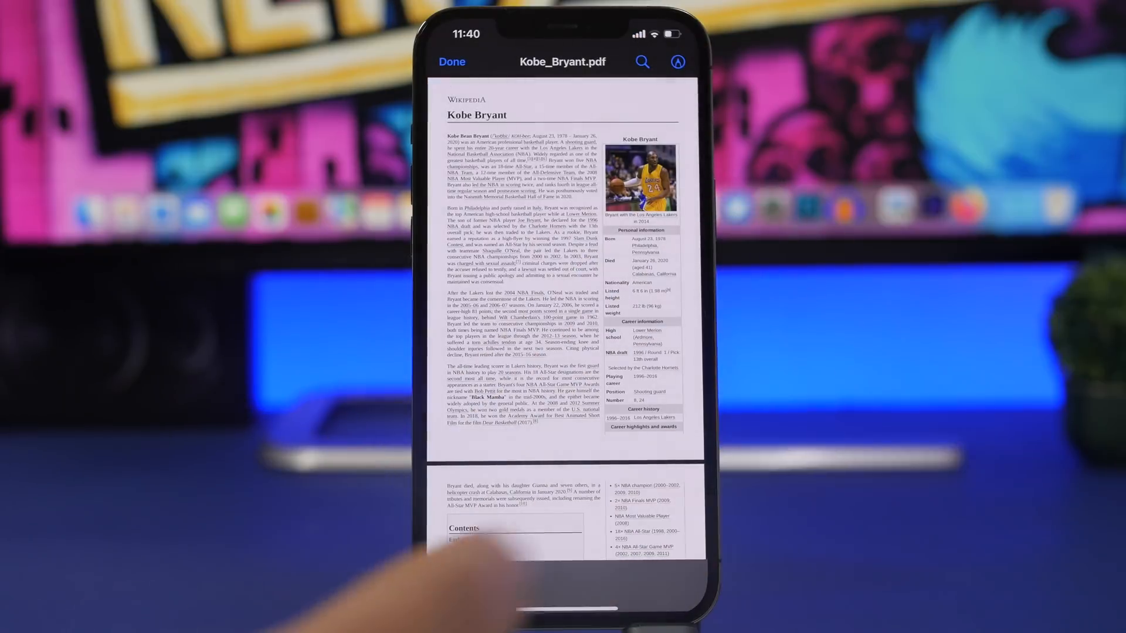